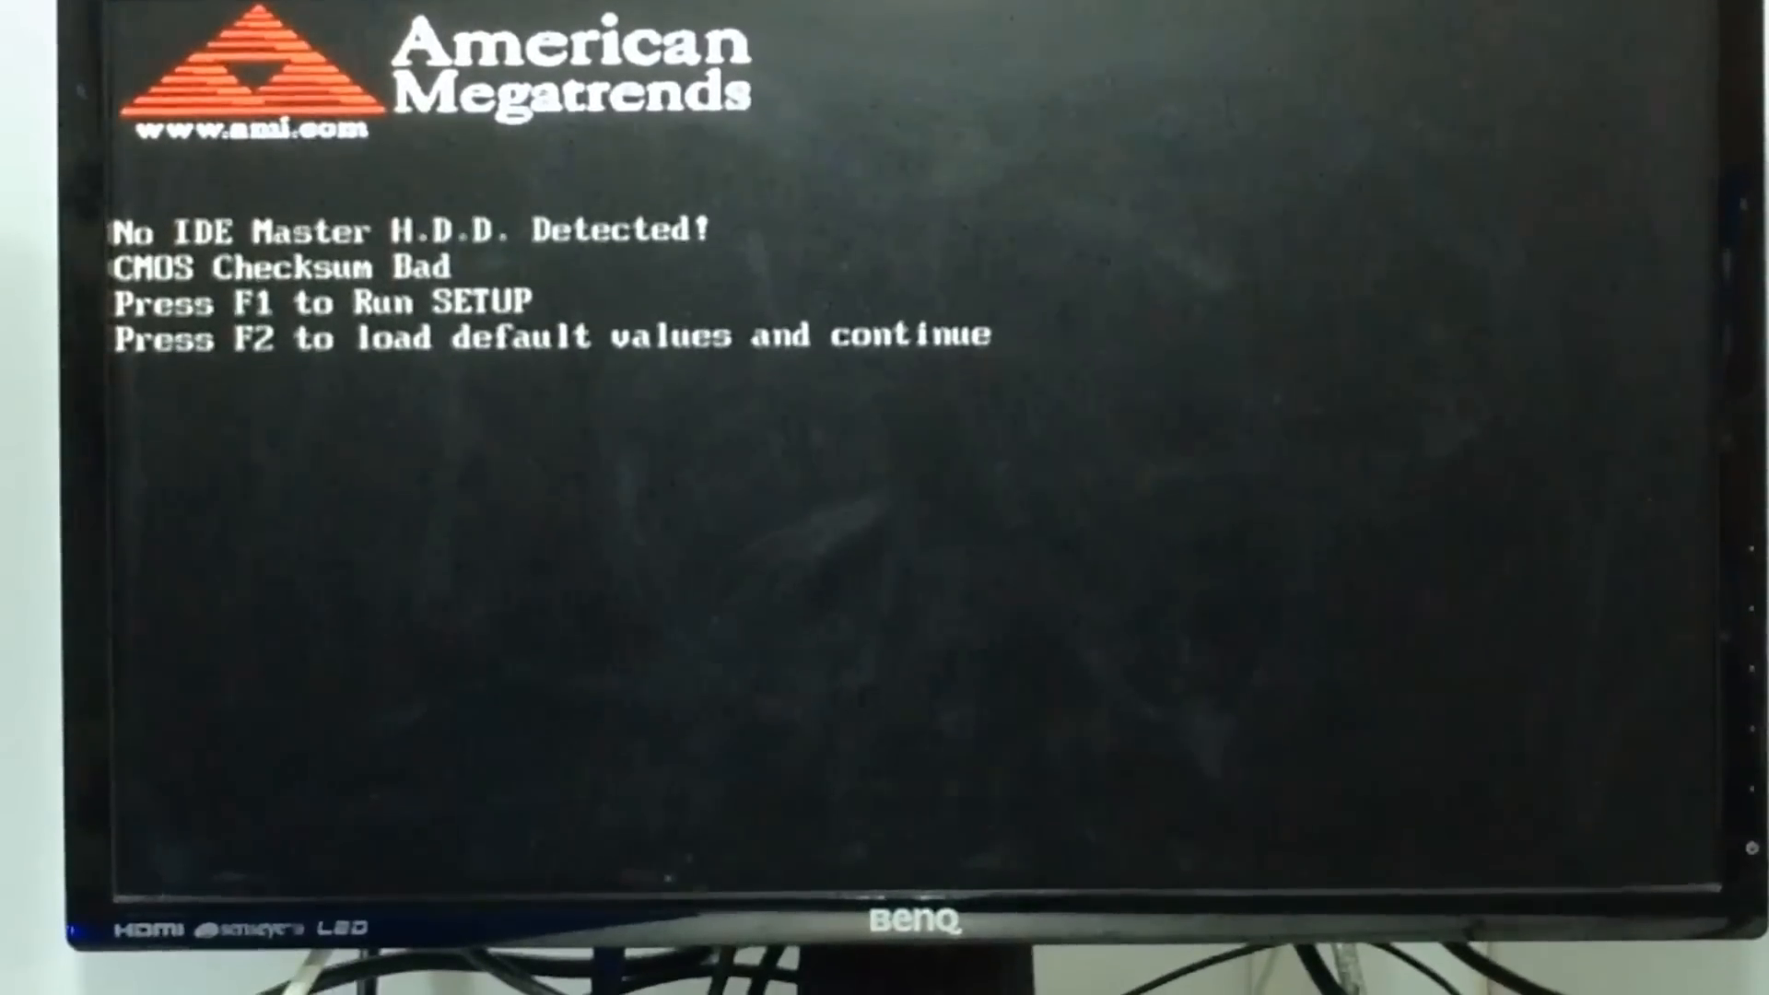
Step: Enter BIOS setup, go to the Exit section and highlight Load Setup Defaults
{"action": "key", "text": "f2"}
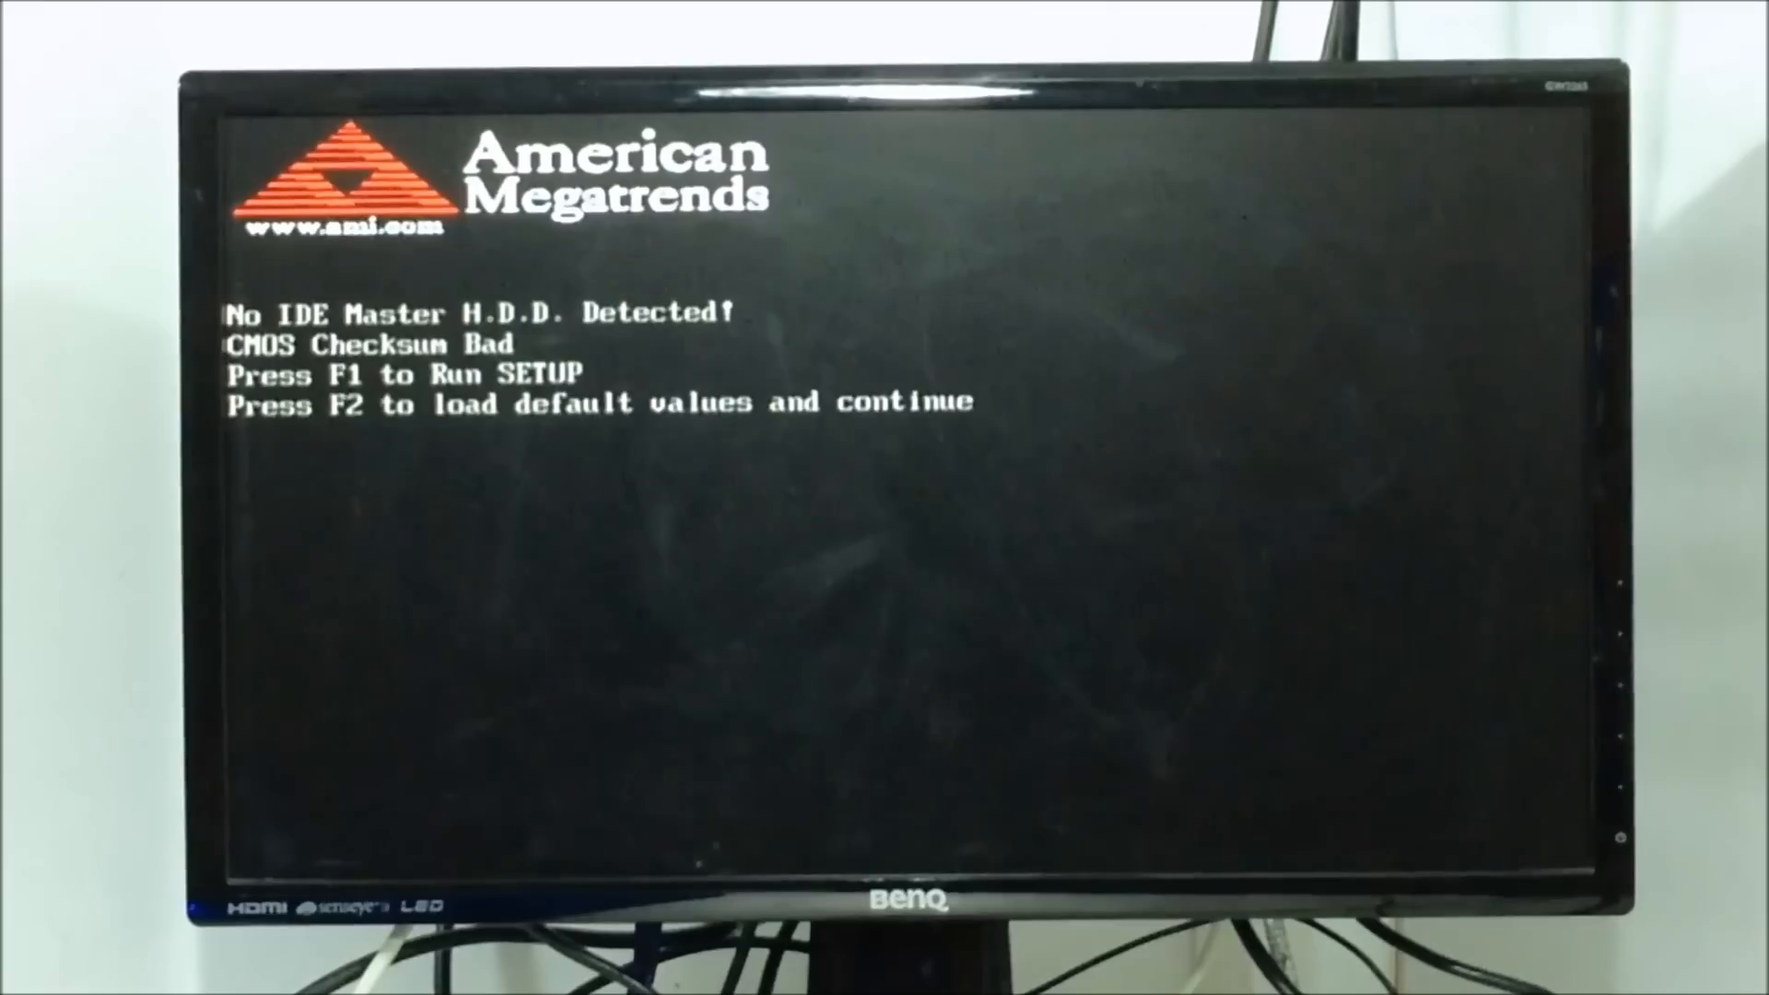
{"action": "key", "text": "f1"}
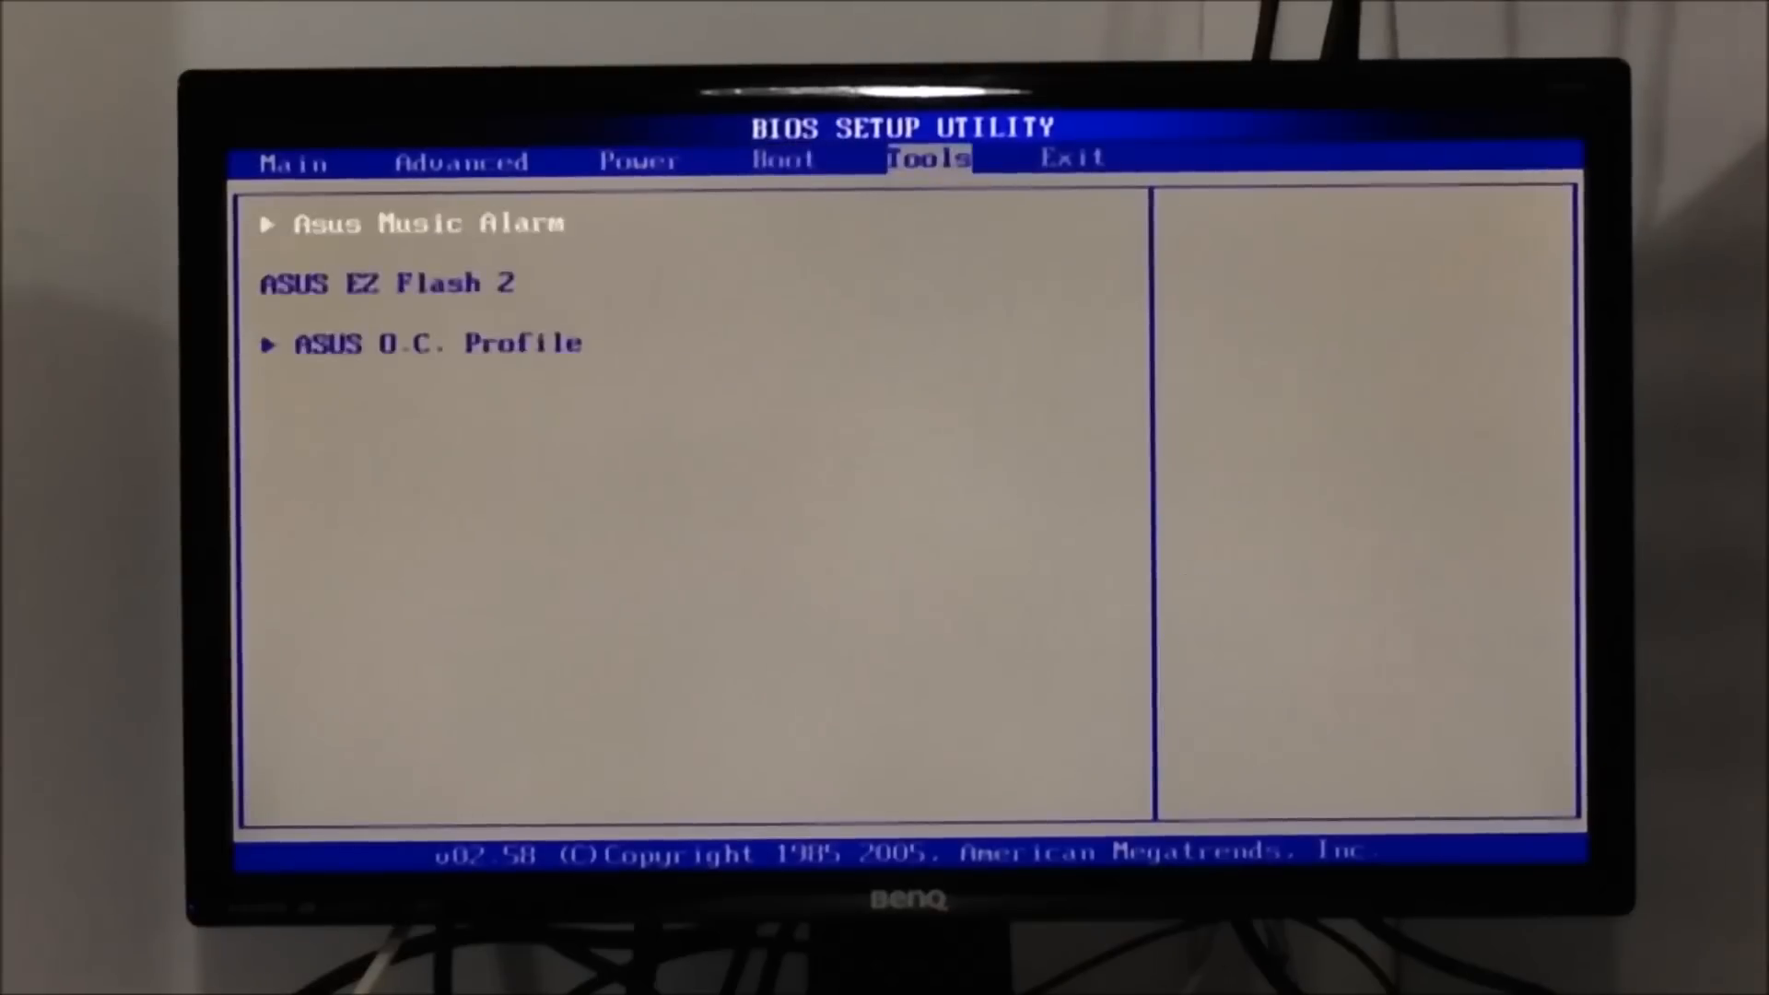
{"action": "key", "text": "right"}
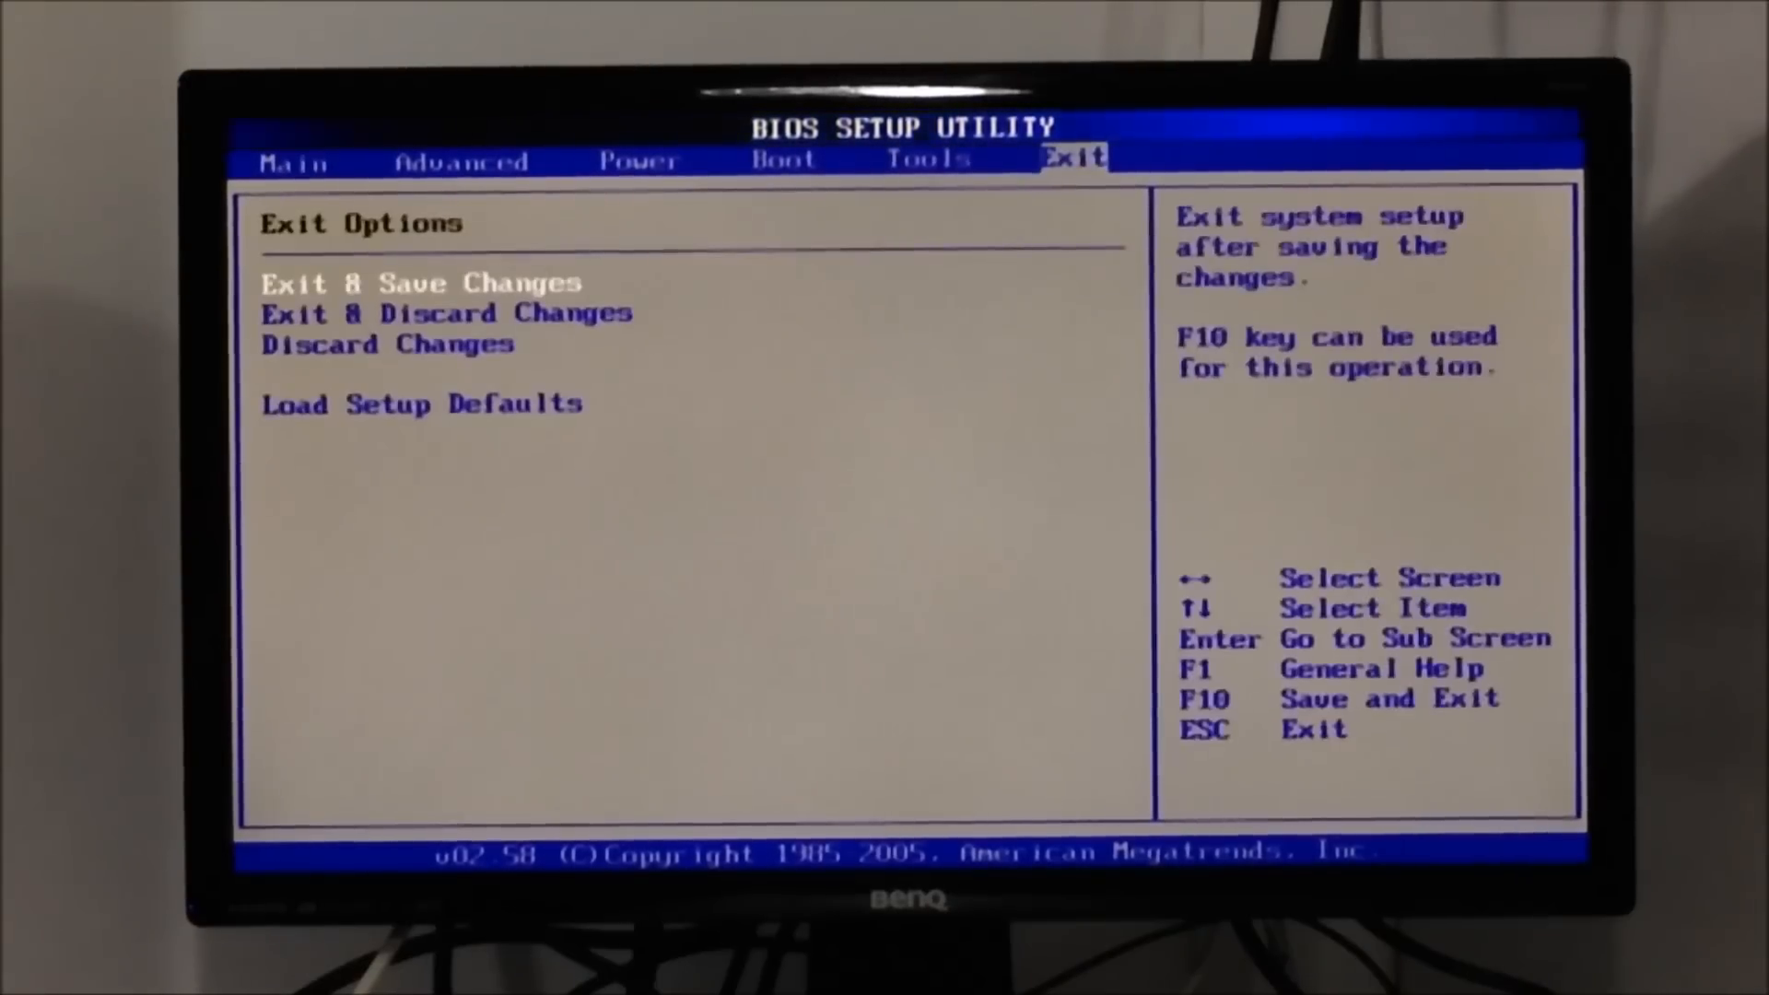
{"action": "key", "text": "Down"}
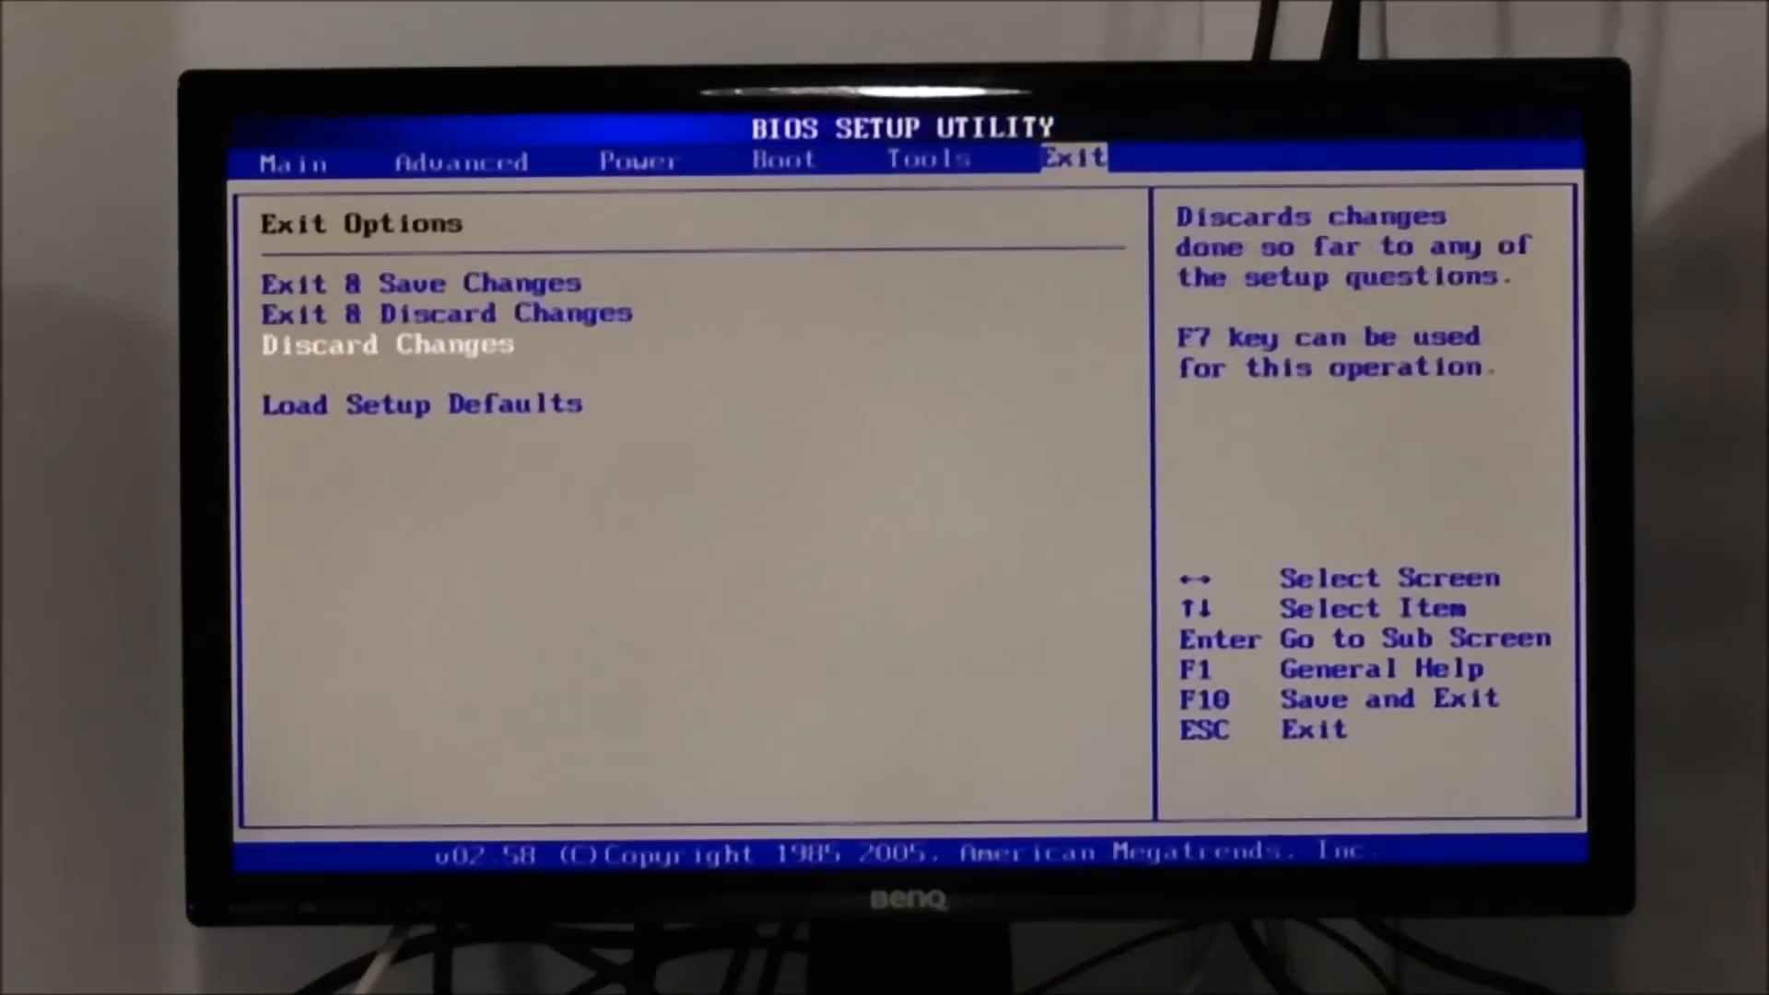
{"action": "key", "text": "Down"}
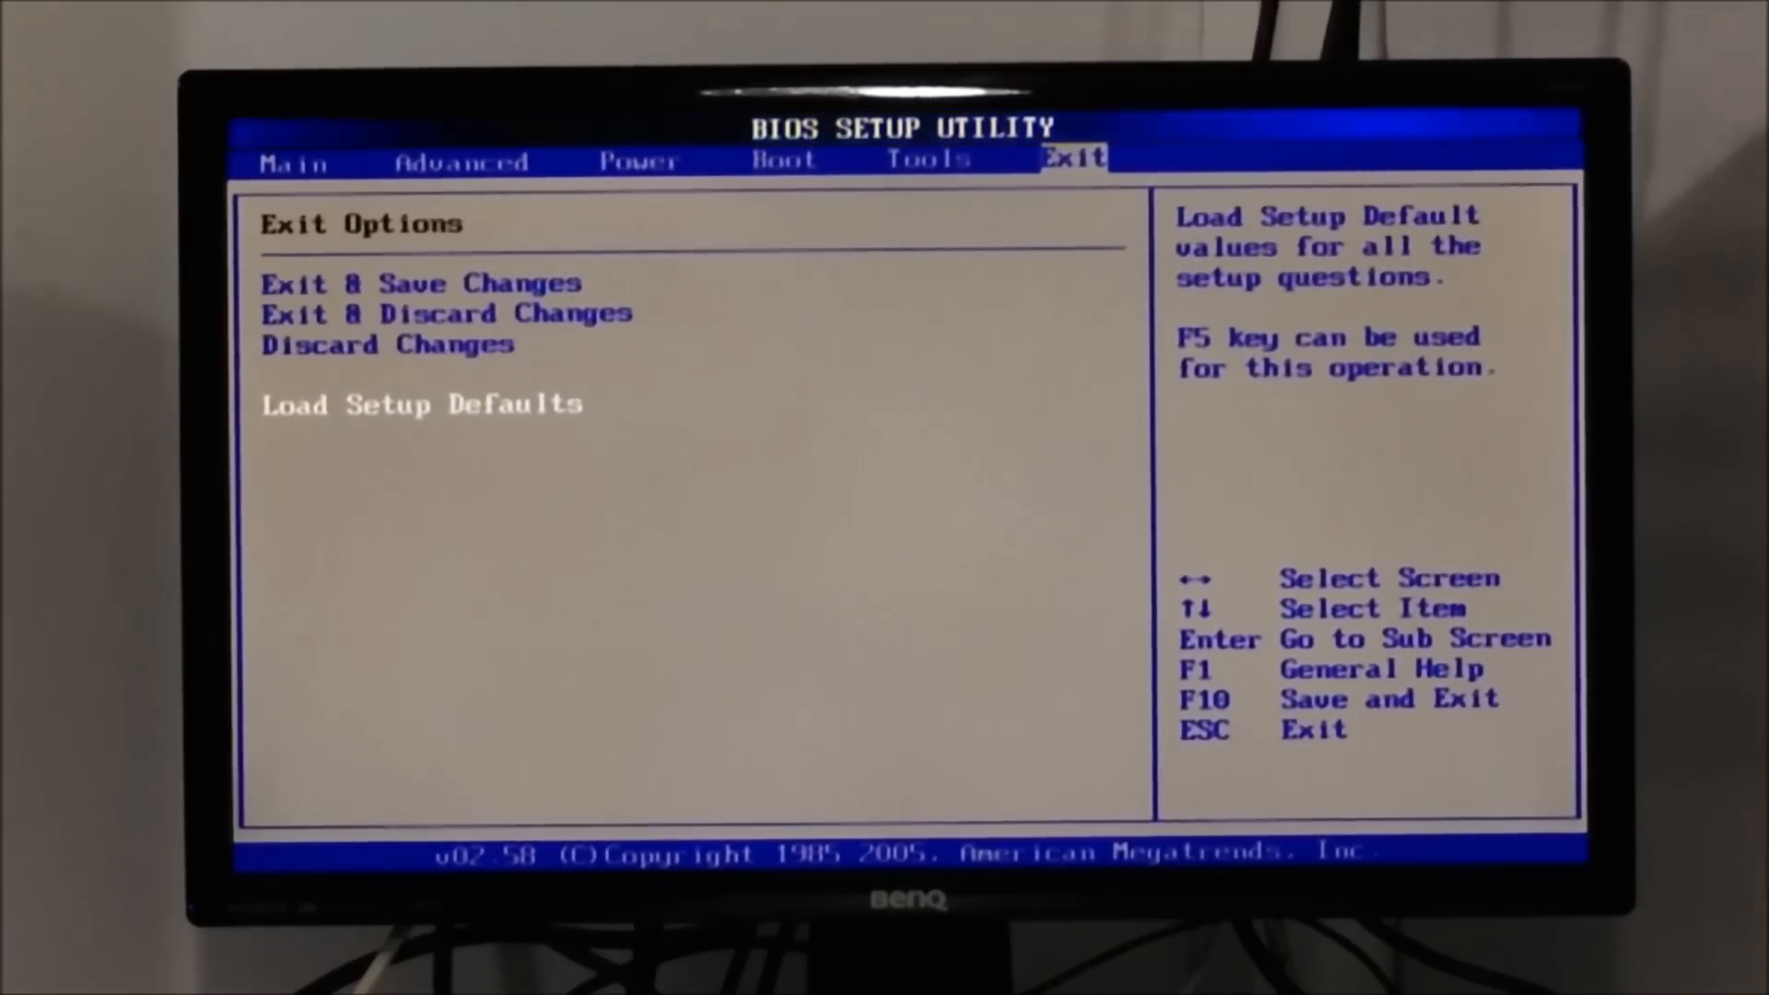